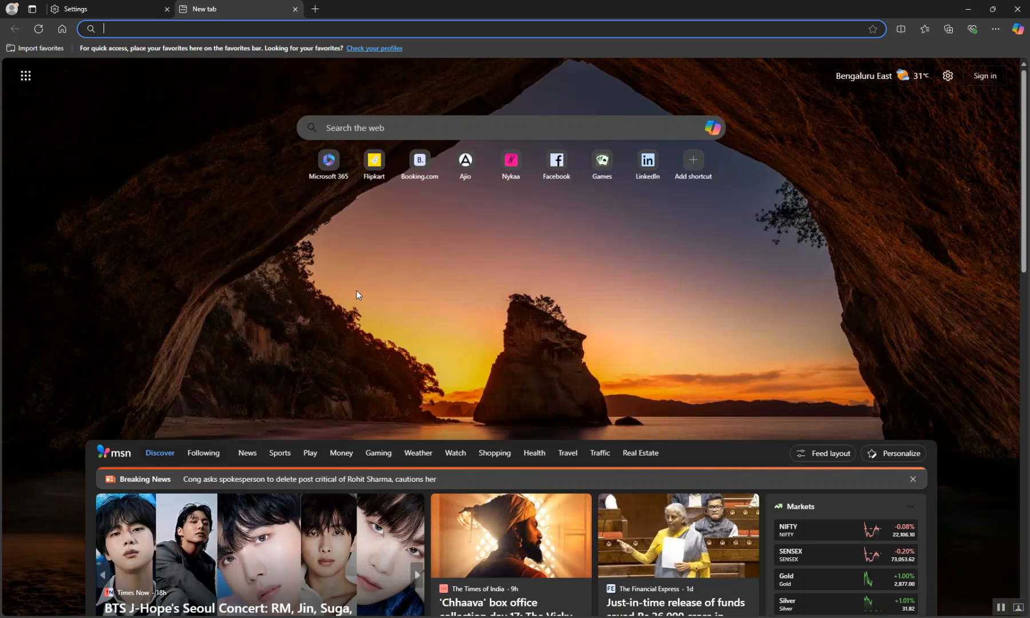
mouse_move(366, 292)
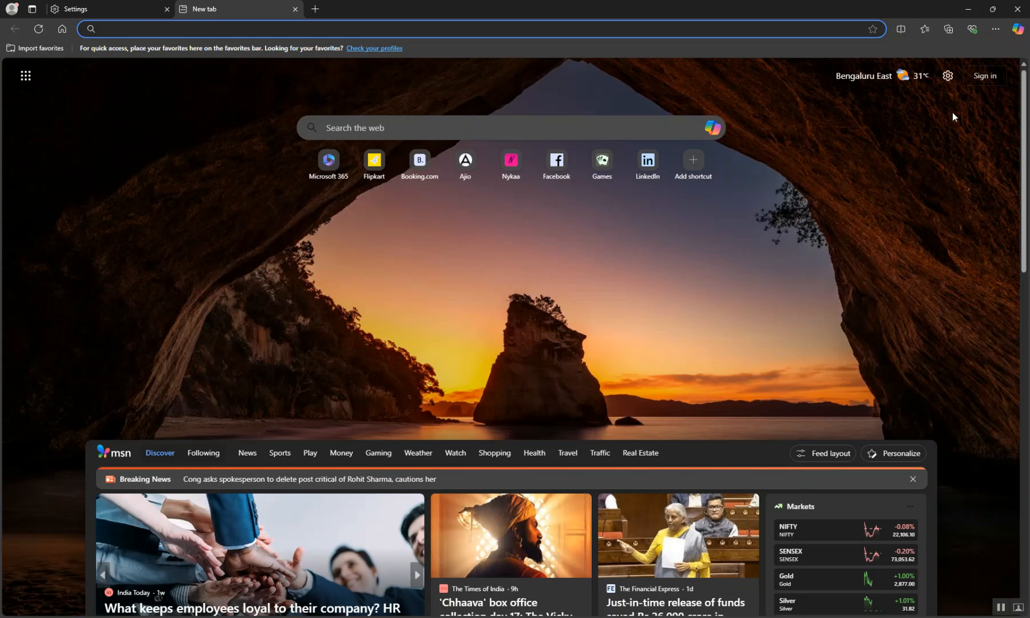
Step: Open Edge's Settings and more menu from the new tab page
left_click(995, 28)
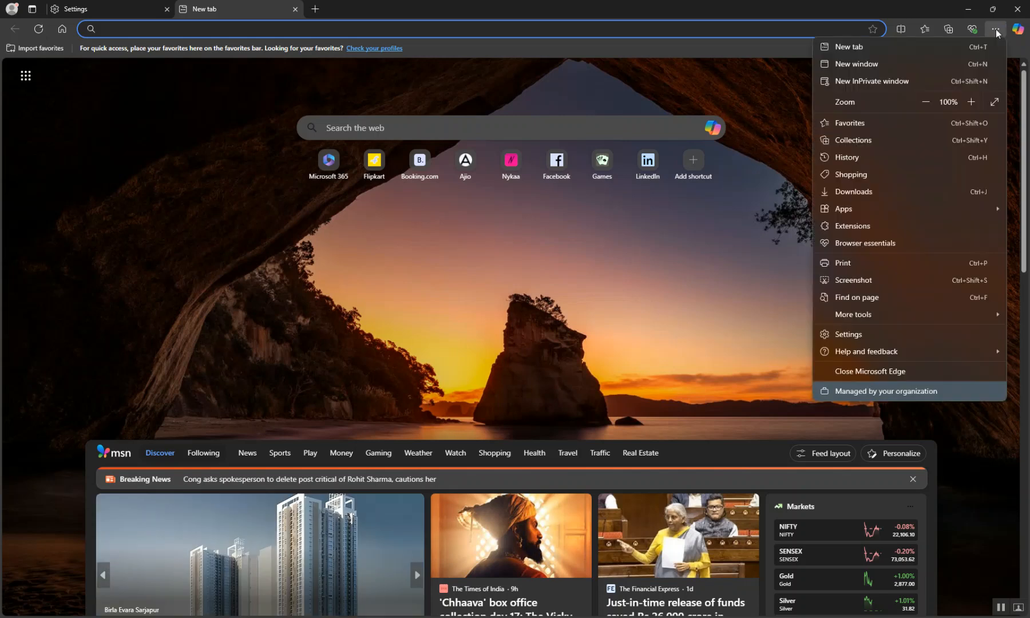
mouse_move(14, 7)
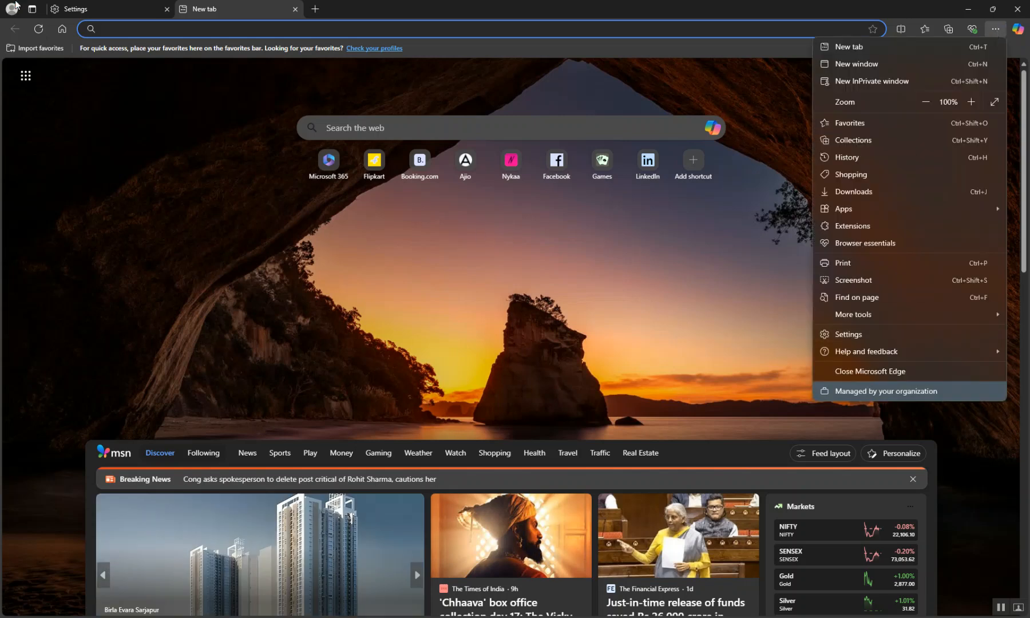
Step: Go to Settings > Privacy, search, and services and scroll to Search and connected experiences
left_click(848, 334)
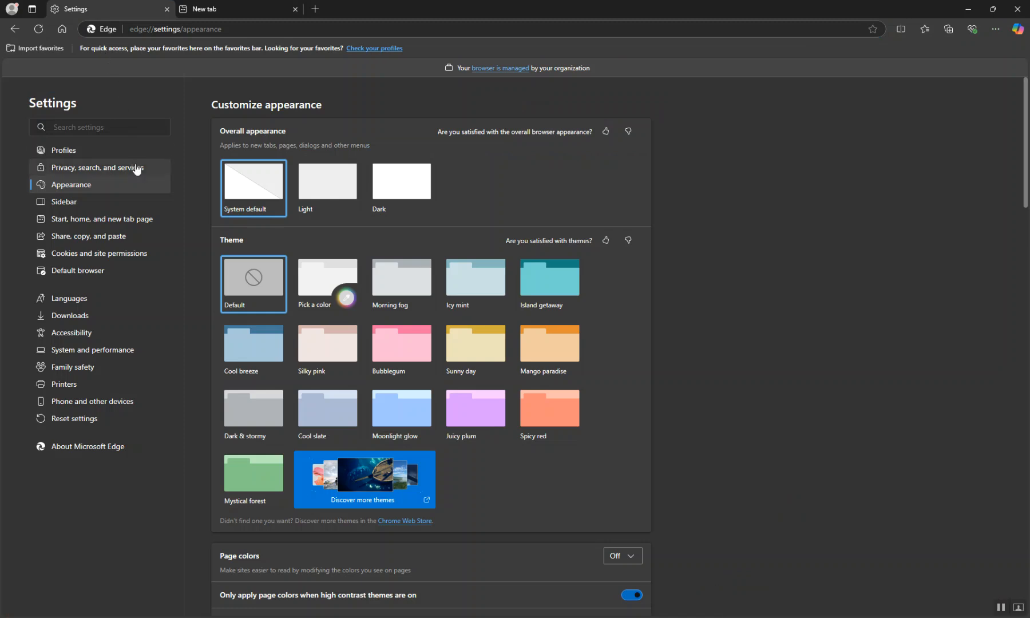
mouse_move(97, 168)
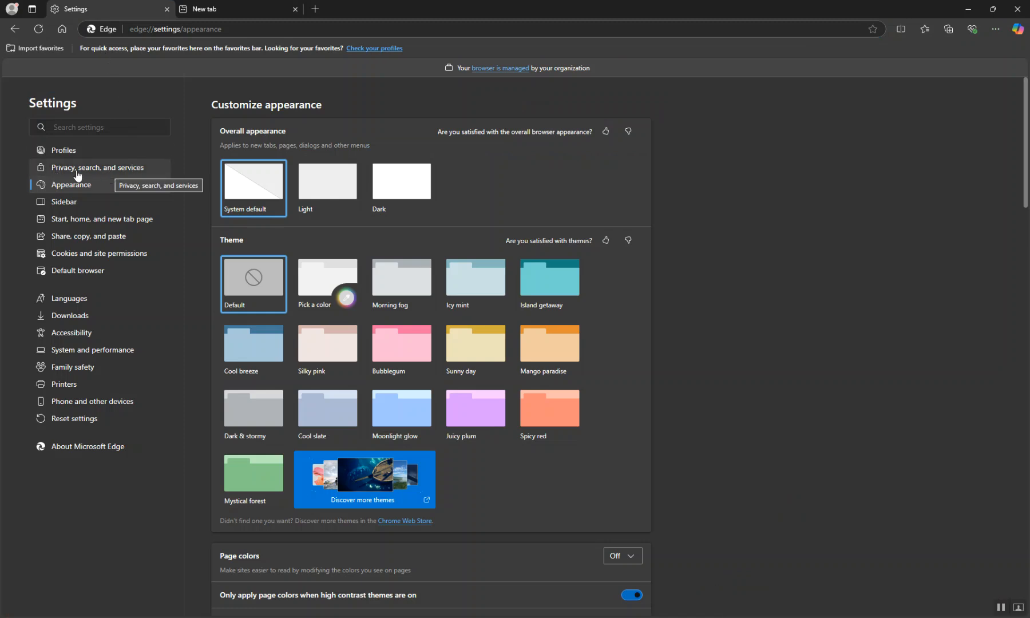
left_click(98, 167)
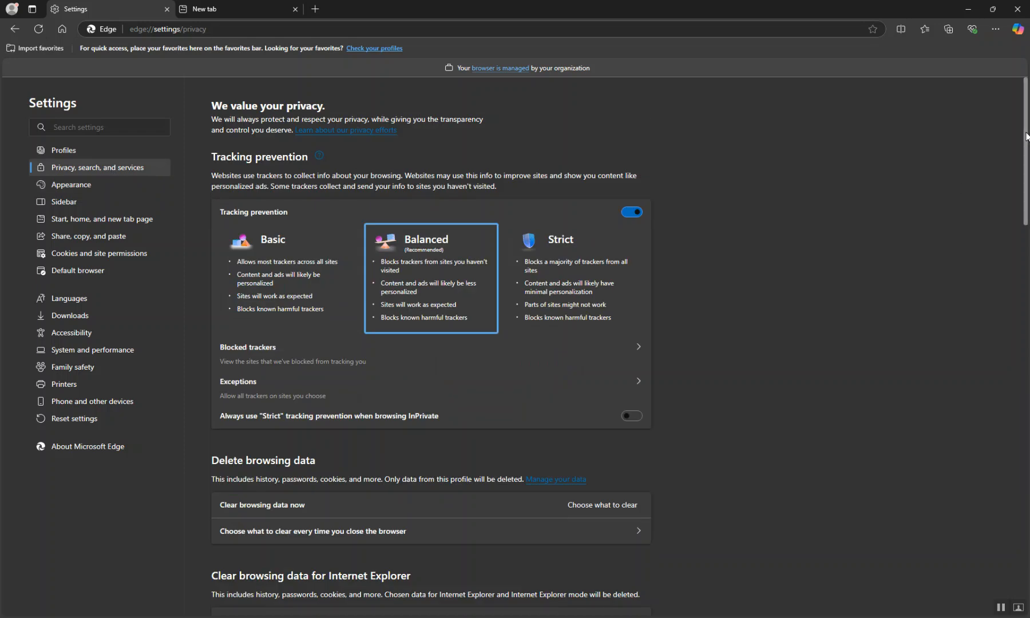
scroll("down", 3)
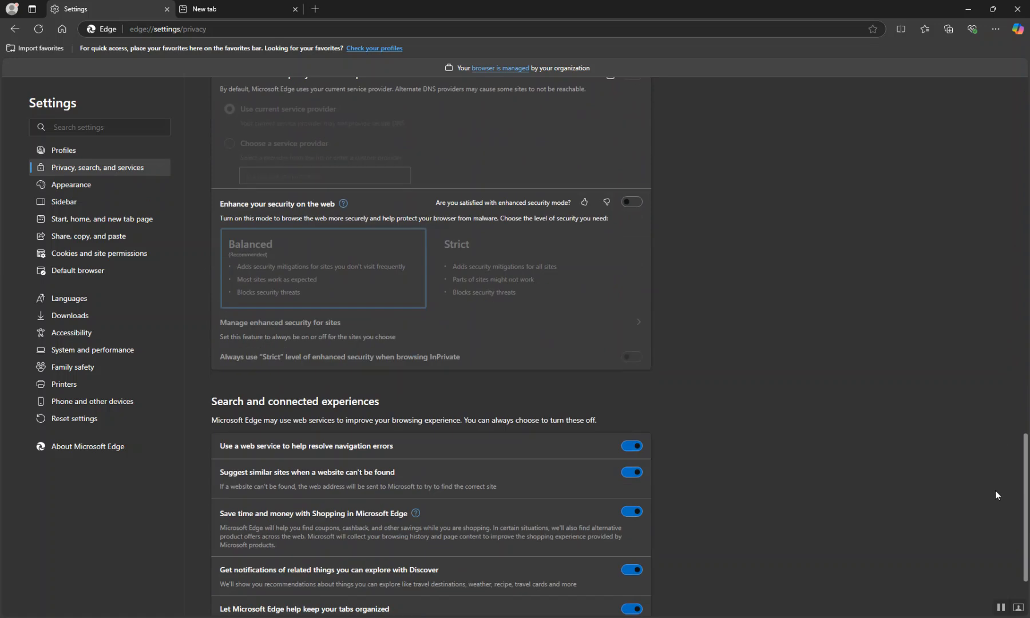
scroll("down", 3)
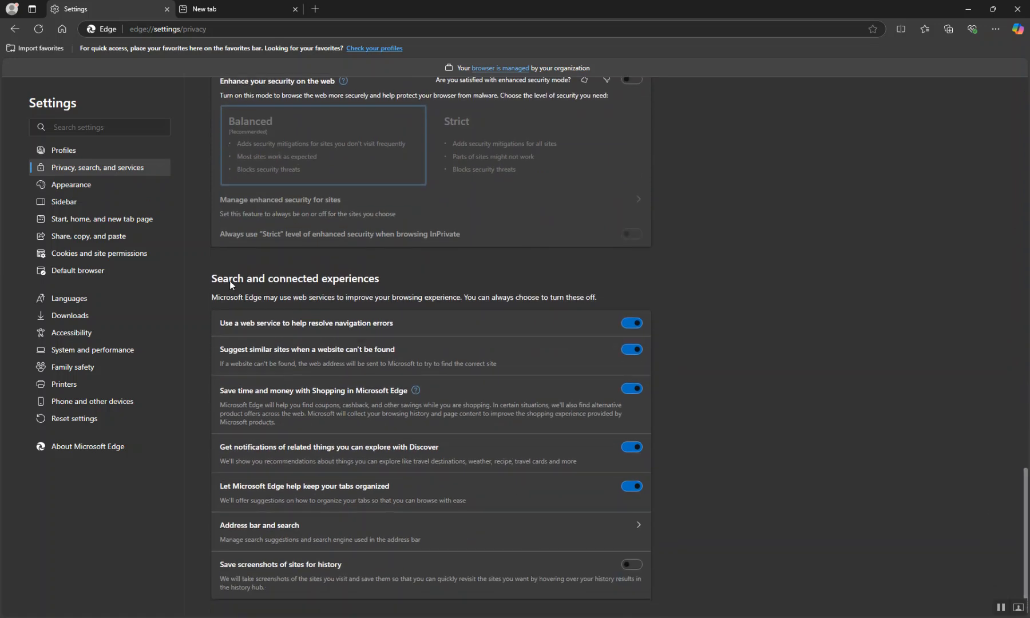
Step: In Address bar and search, choose Google as the address bar search engine
double_click(294, 279)
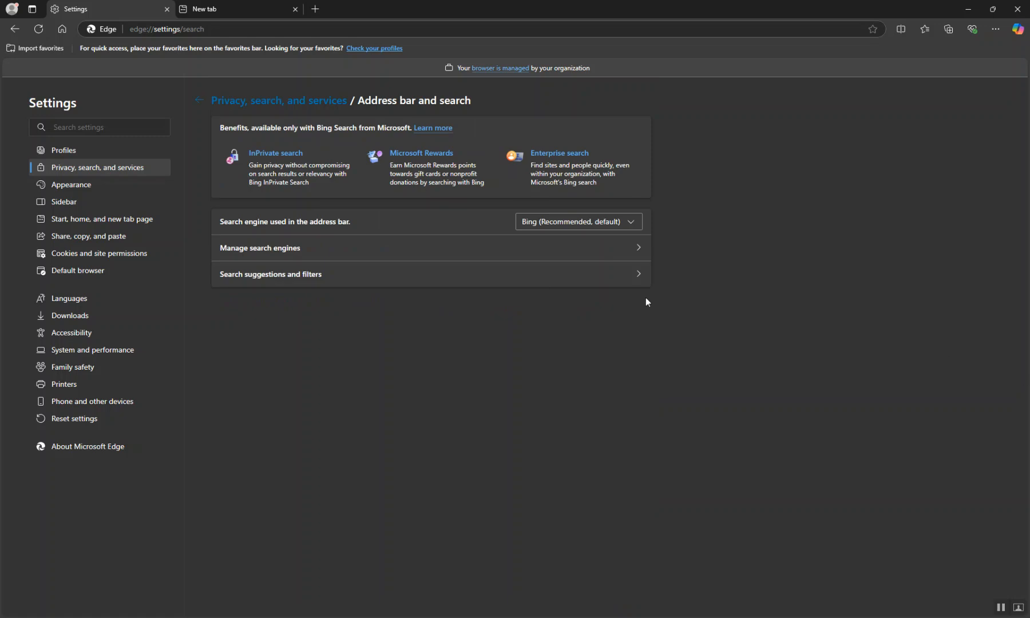
mouse_move(595, 255)
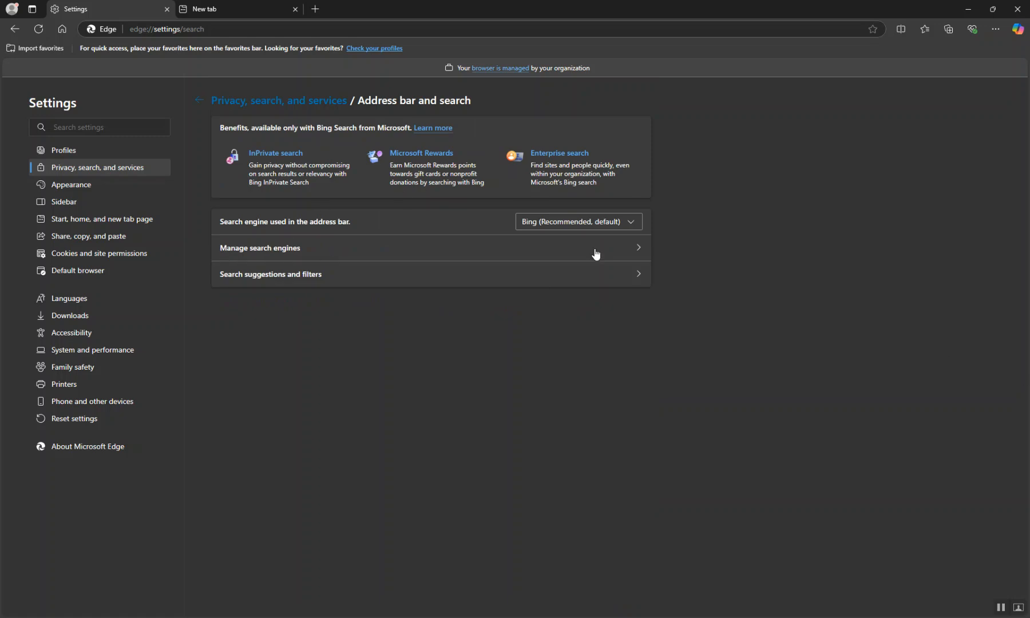
mouse_move(268, 224)
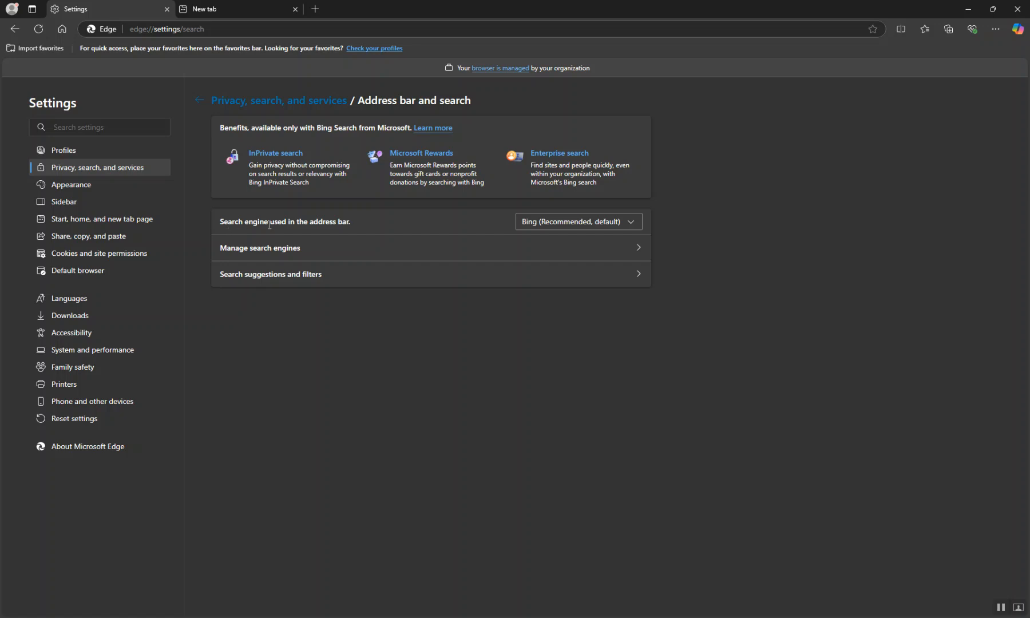
left_click(577, 222)
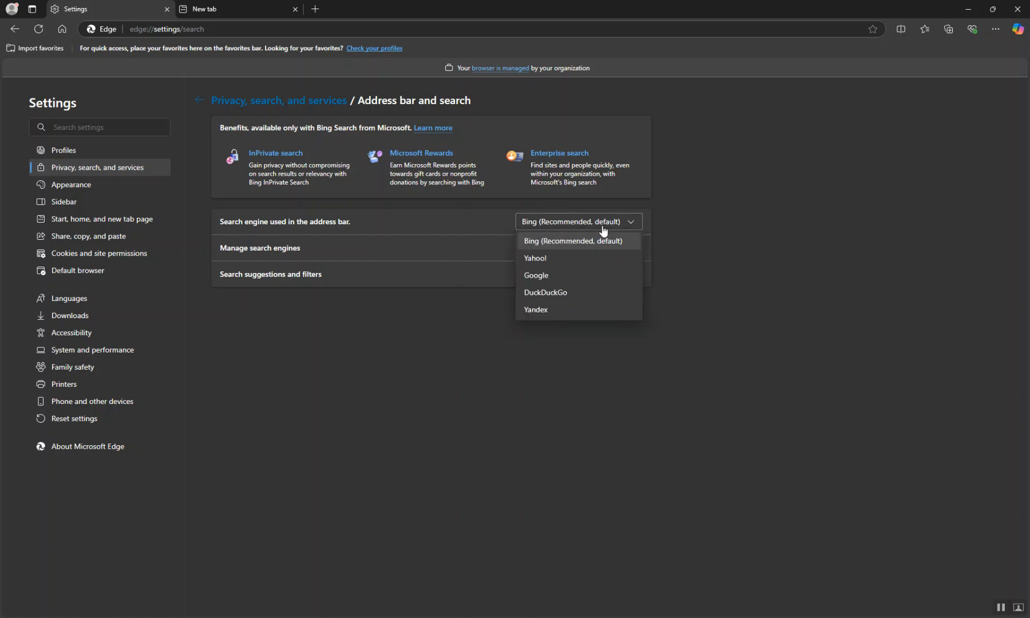
mouse_move(555, 250)
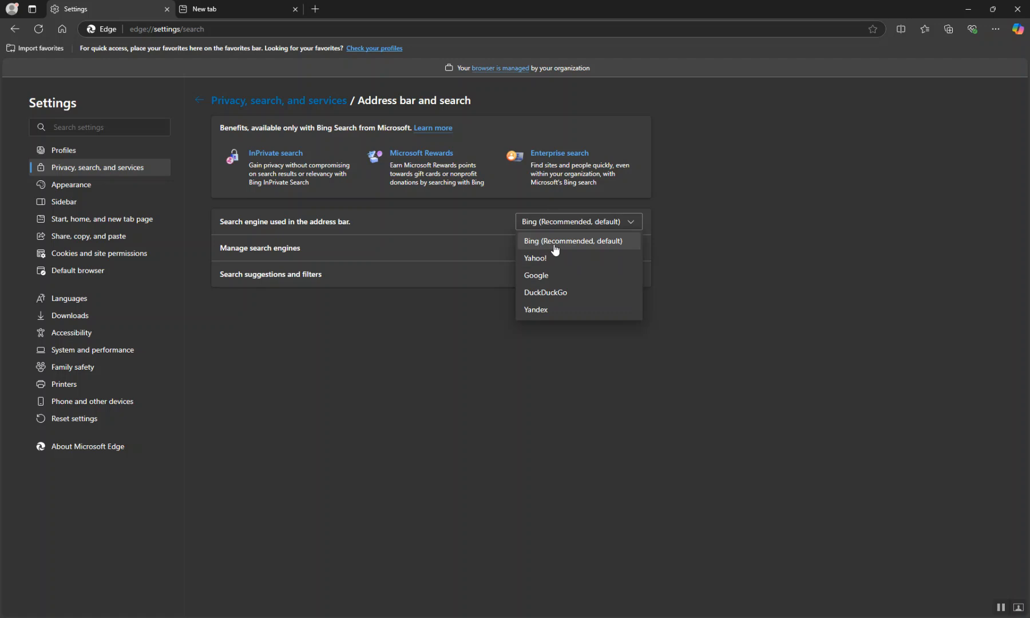
left_click(537, 275)
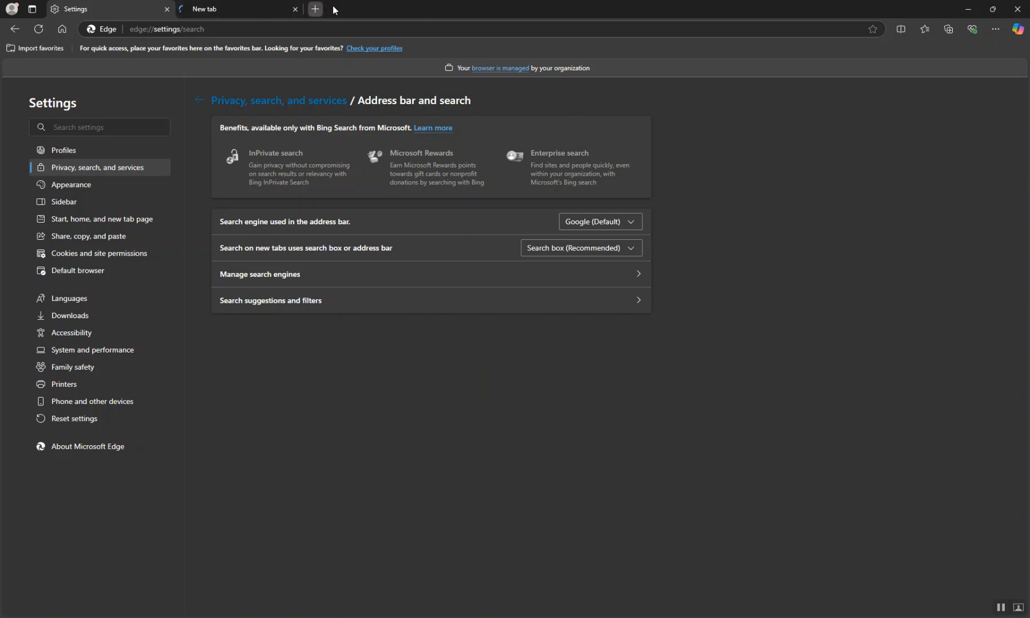
Step: Open a new tab and start typing a test search into the address bar
left_click(315, 9)
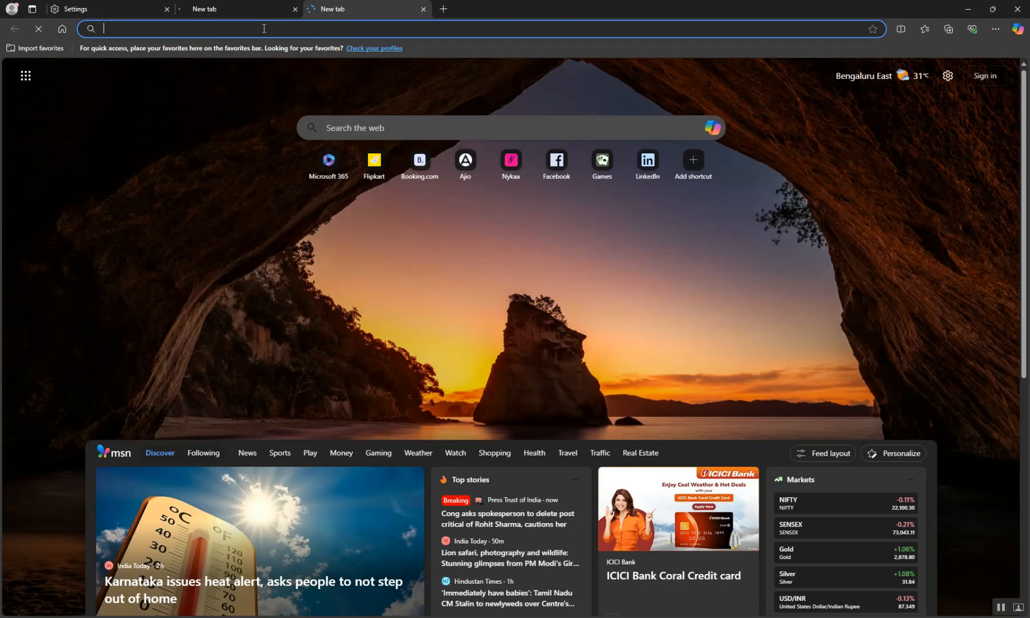
type("t")
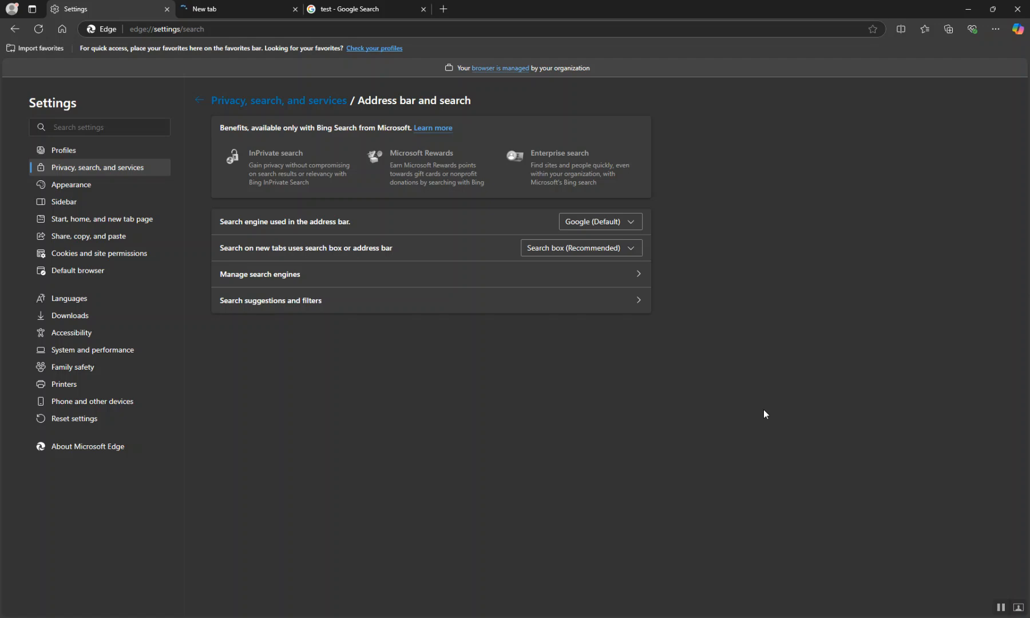
mouse_move(742, 413)
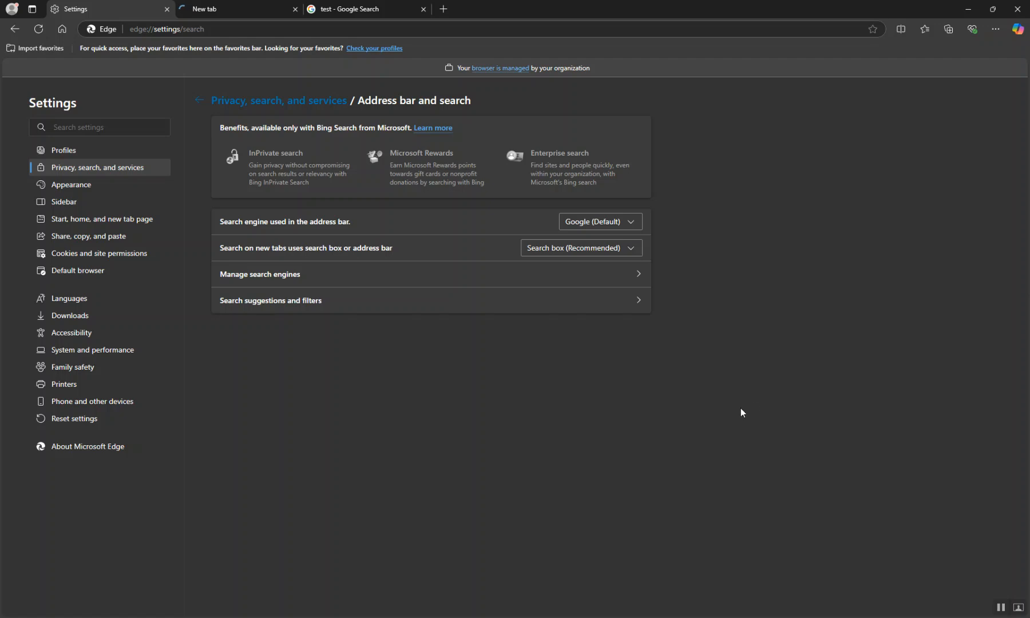
mouse_move(735, 401)
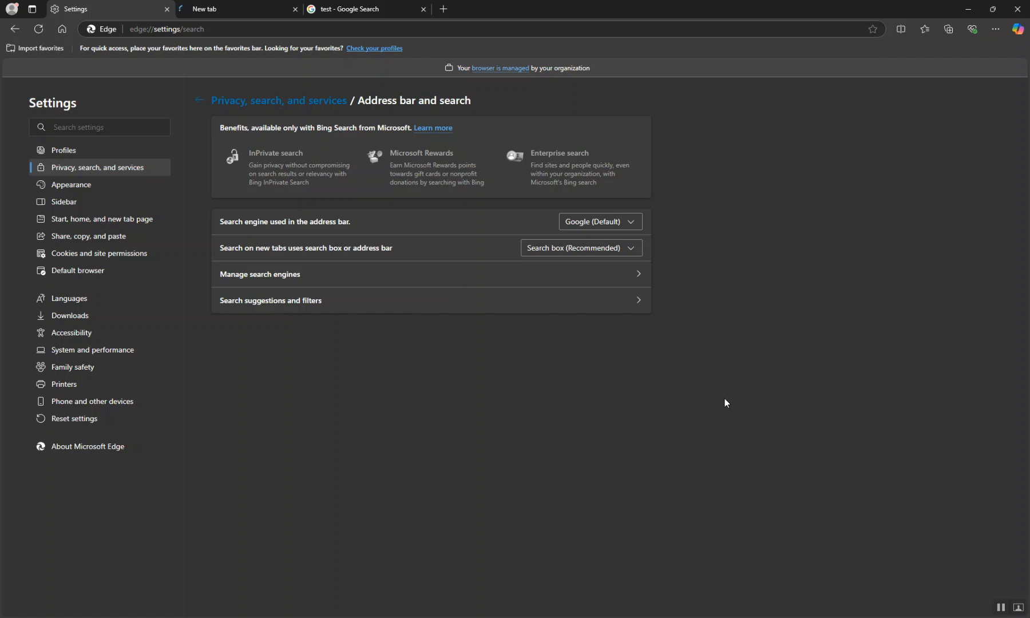
mouse_move(723, 391)
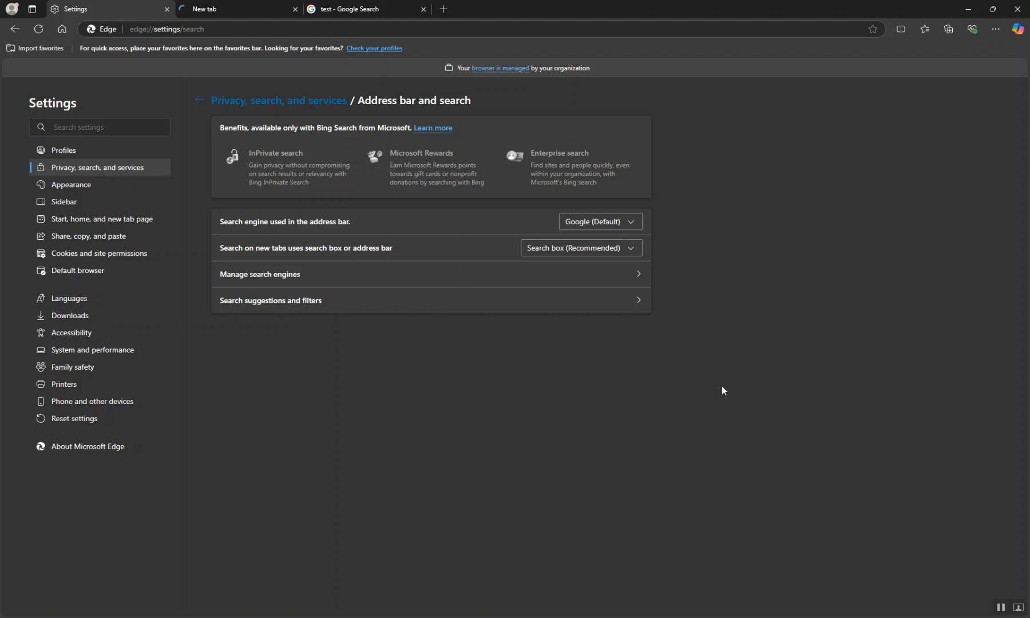